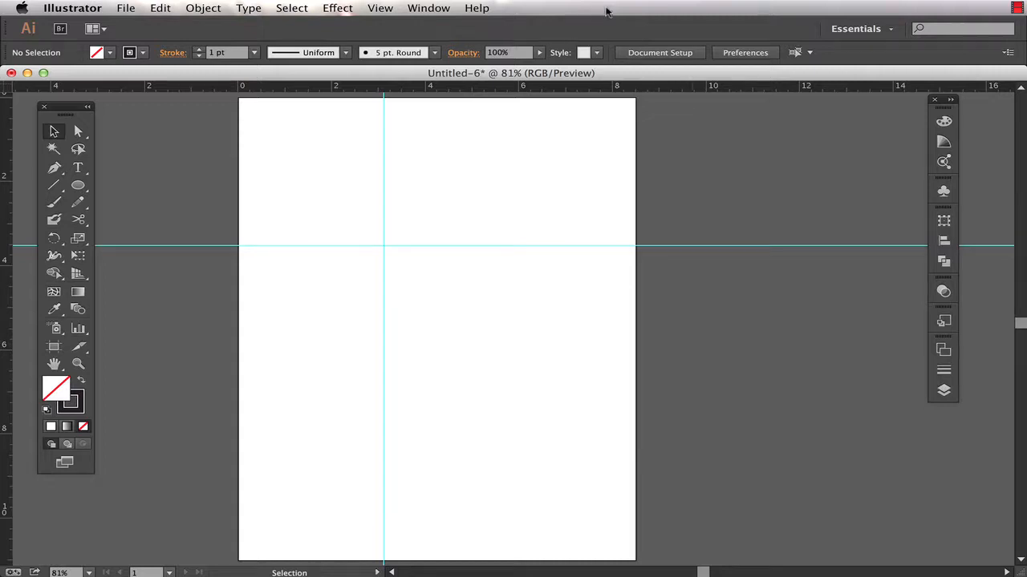
- Show the Transform panel and uncheck Lock Guides so the guides become selectable
{"action": "left_click", "coordinate": [429, 8]}
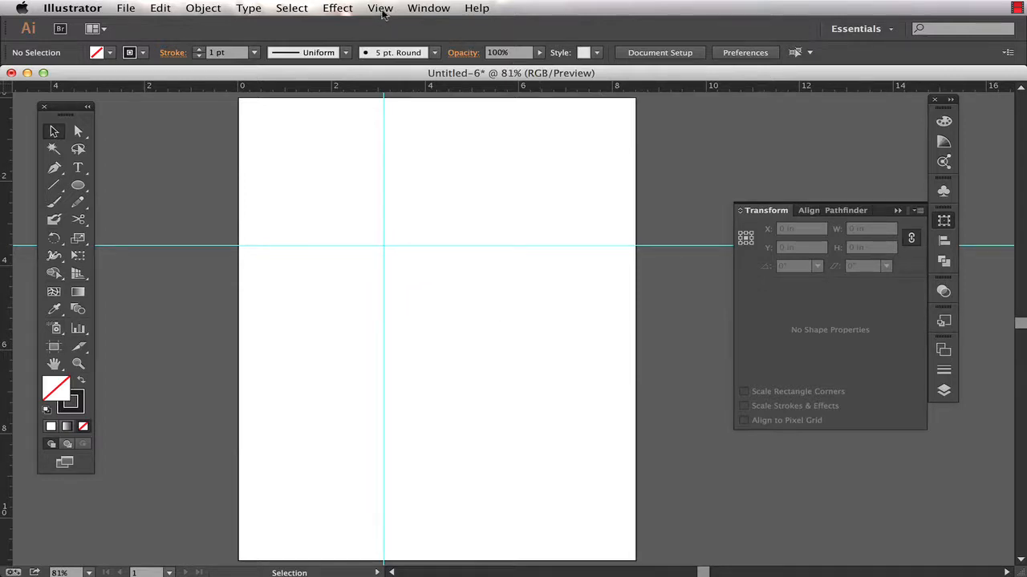
{"action": "left_click", "coordinate": [379, 8]}
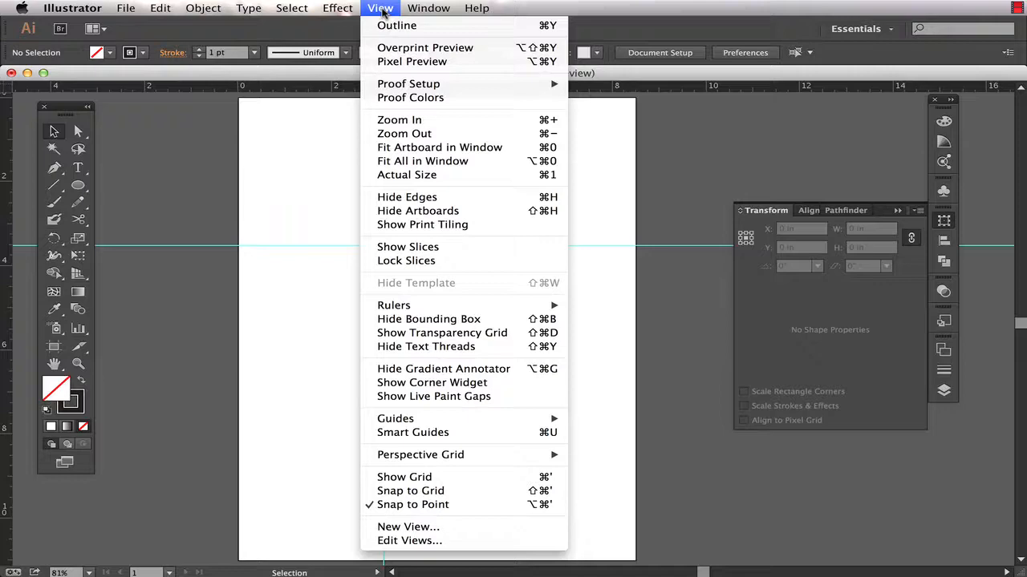
{"action": "mouse_move", "coordinate": [395, 418]}
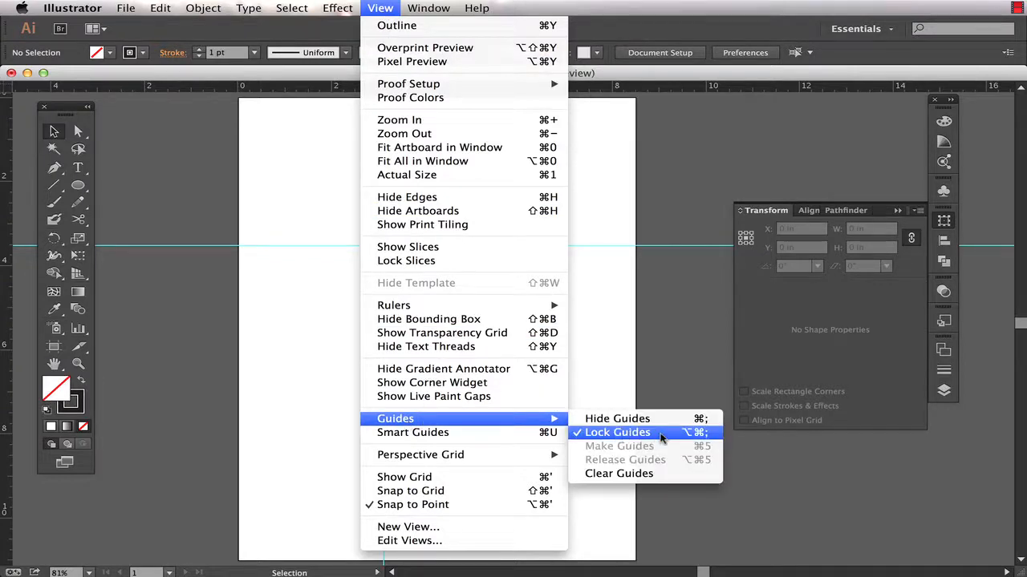
{"action": "left_click", "coordinate": [618, 432]}
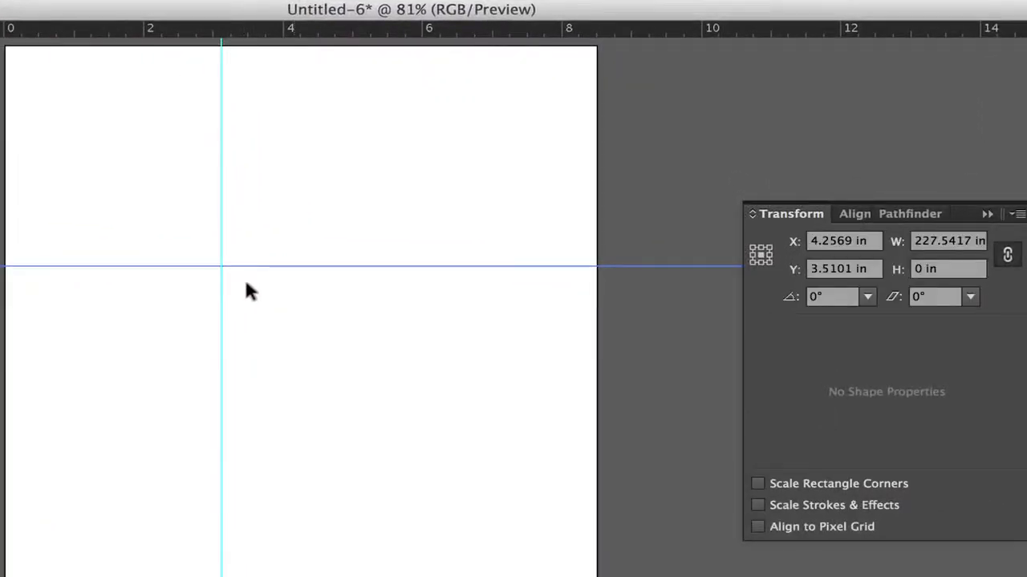
- Select the horizontal guide on the artboard to reposition it
{"action": "left_click", "coordinate": [842, 268]}
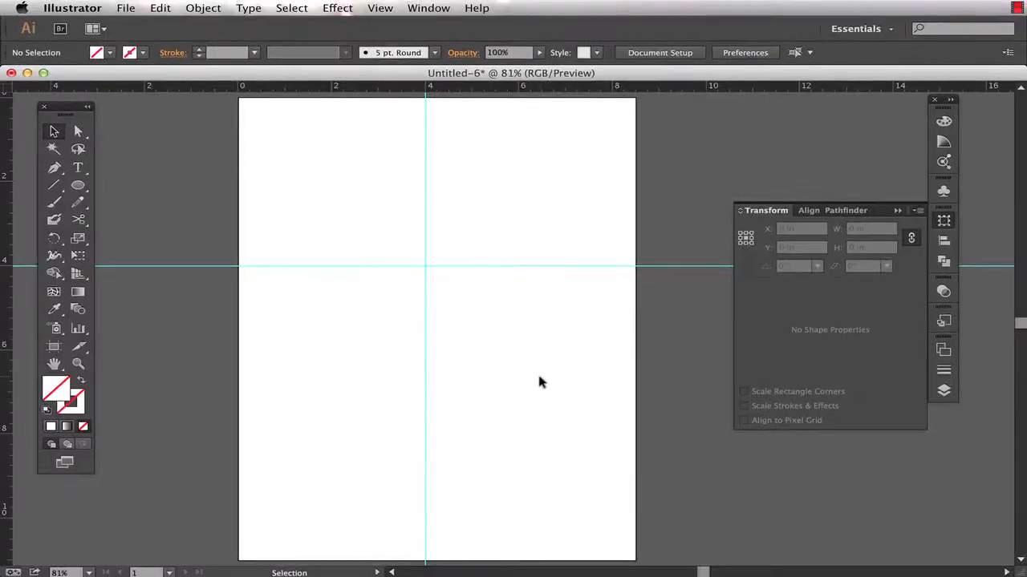
{"action": "mouse_move", "coordinate": [372, 370]}
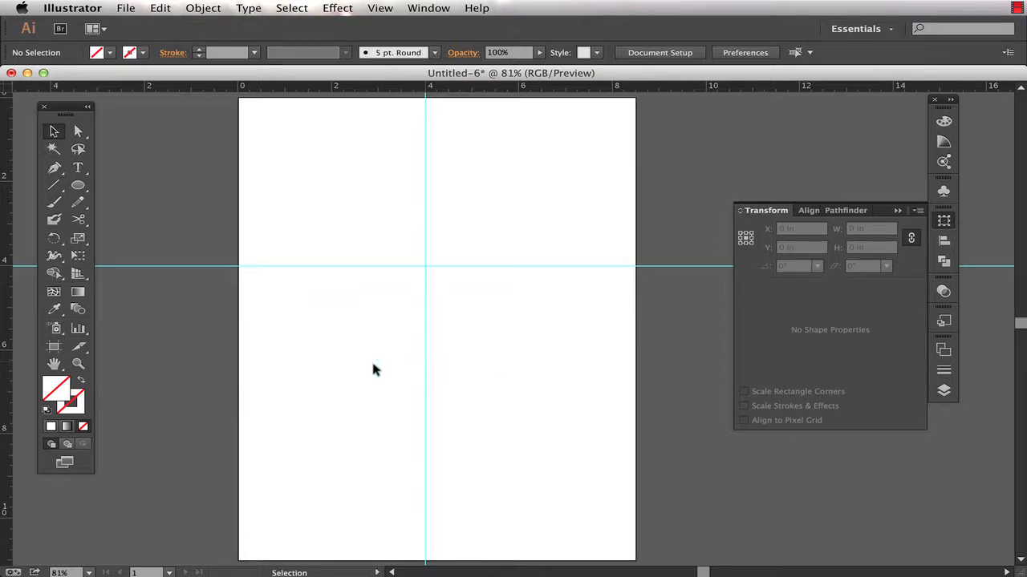
{"action": "mouse_move", "coordinate": [78, 186]}
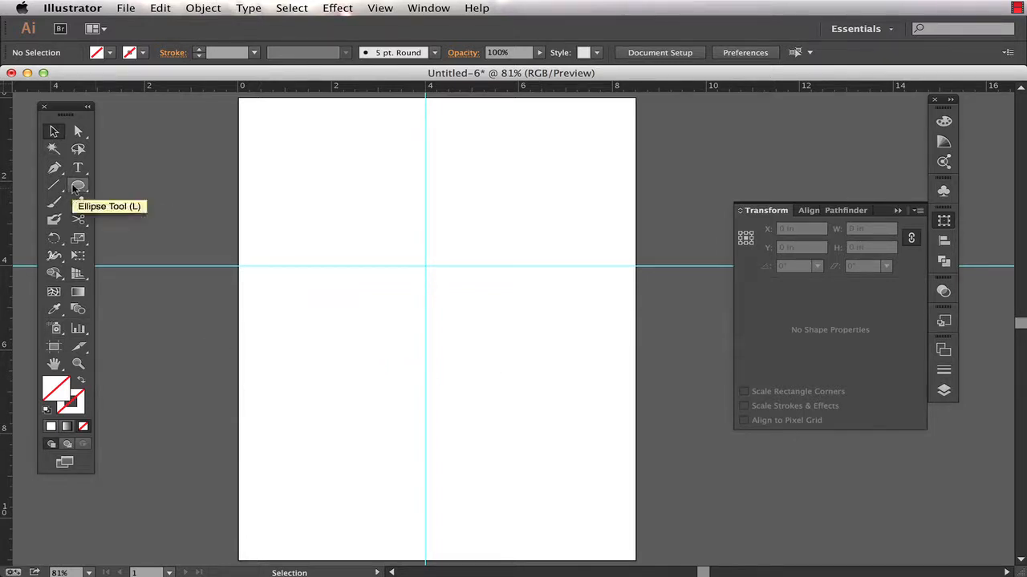
- Drag out a circle in the lower right of the artboard and apply Make Guides
{"action": "left_click_drag", "start_coordinate": [464, 325], "coordinate": [504, 369]}
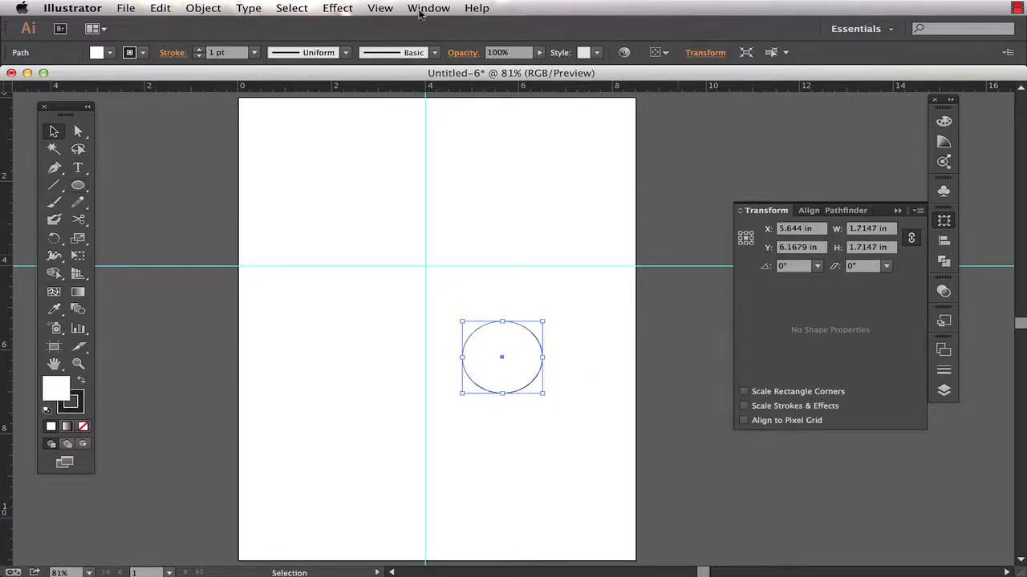
{"action": "left_click", "coordinate": [379, 8]}
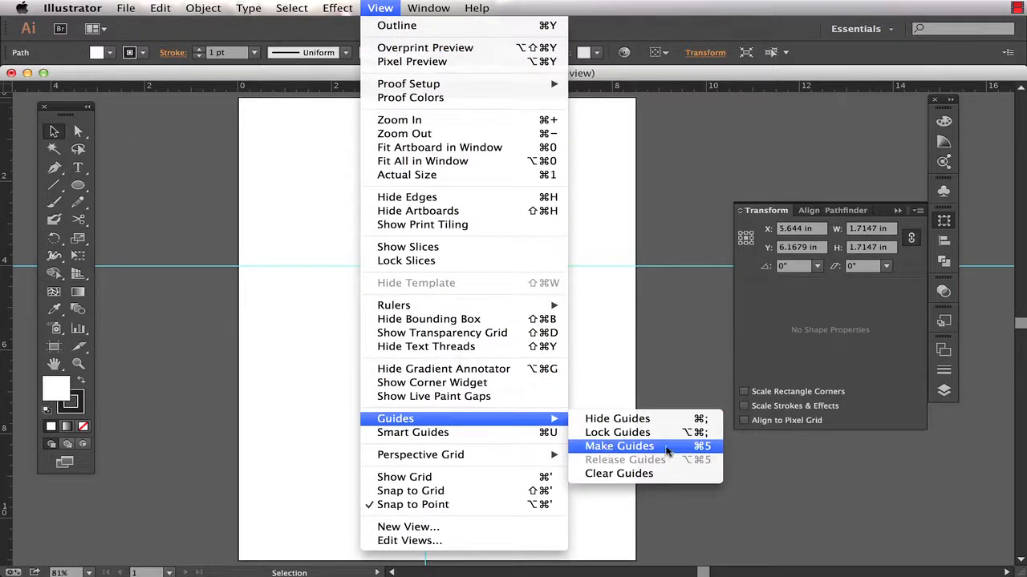
{"action": "left_click", "coordinate": [619, 446]}
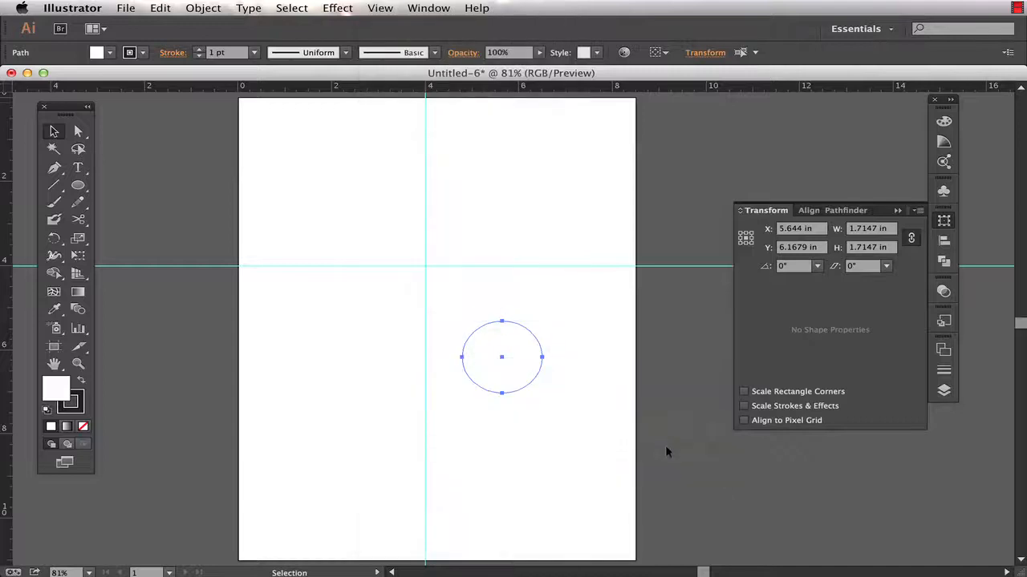